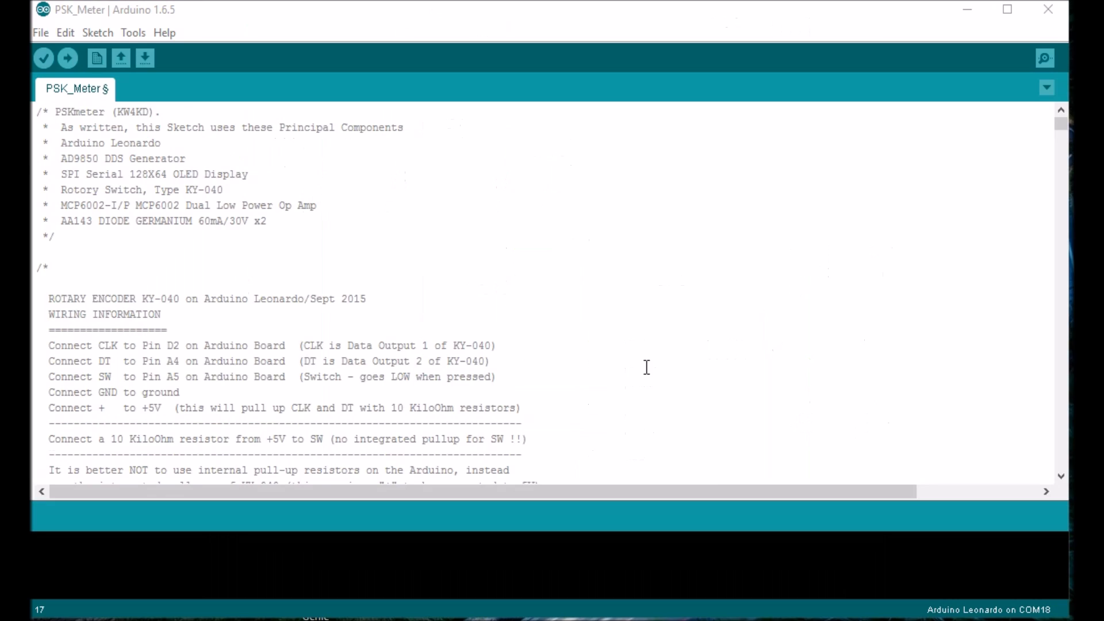
Step: Scroll down the PSK_Meter sketch from the header comments to the FFT harmonic amplitude code
{"action": "scroll", "scroll_direction": "down", "scroll_amount": 3}
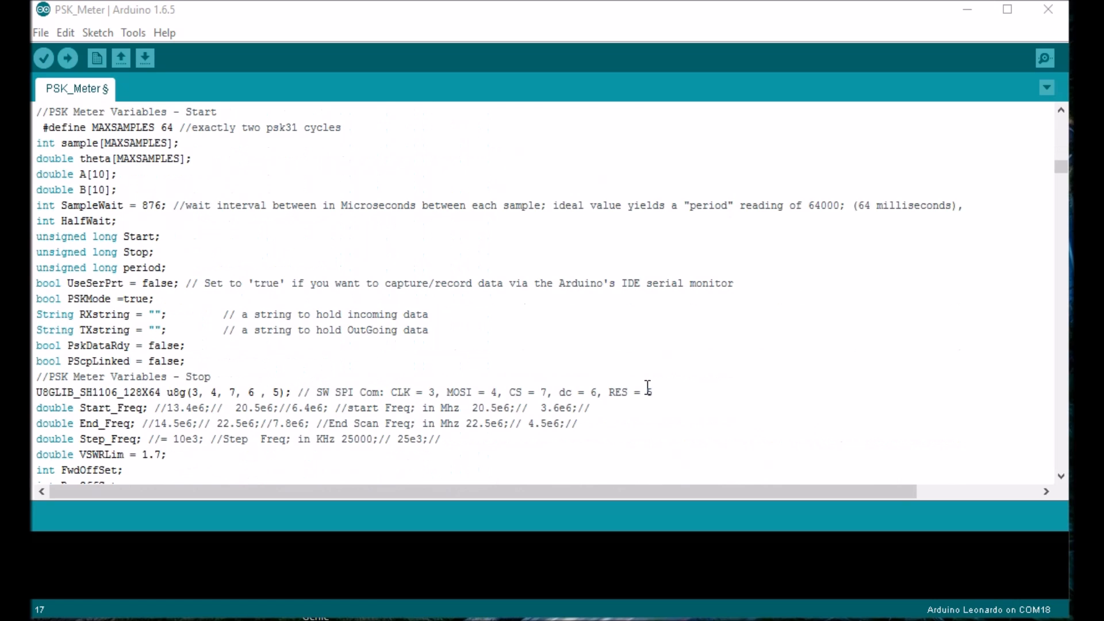
{"action": "scroll", "scroll_direction": "down", "scroll_amount": 3}
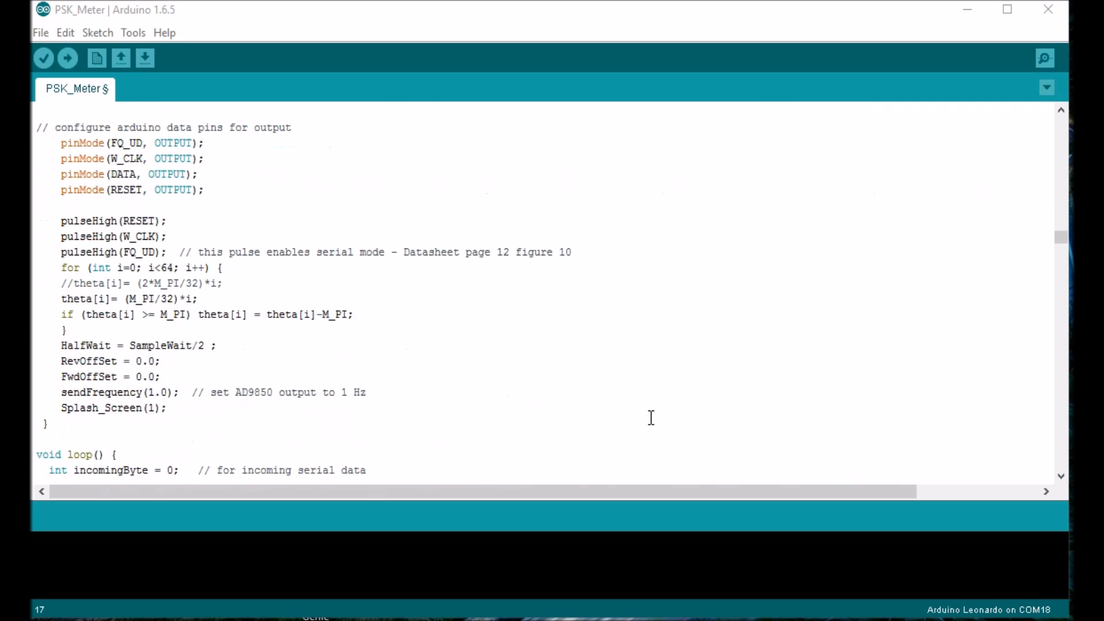
{"action": "scroll", "scroll_direction": "down", "scroll_amount": 3}
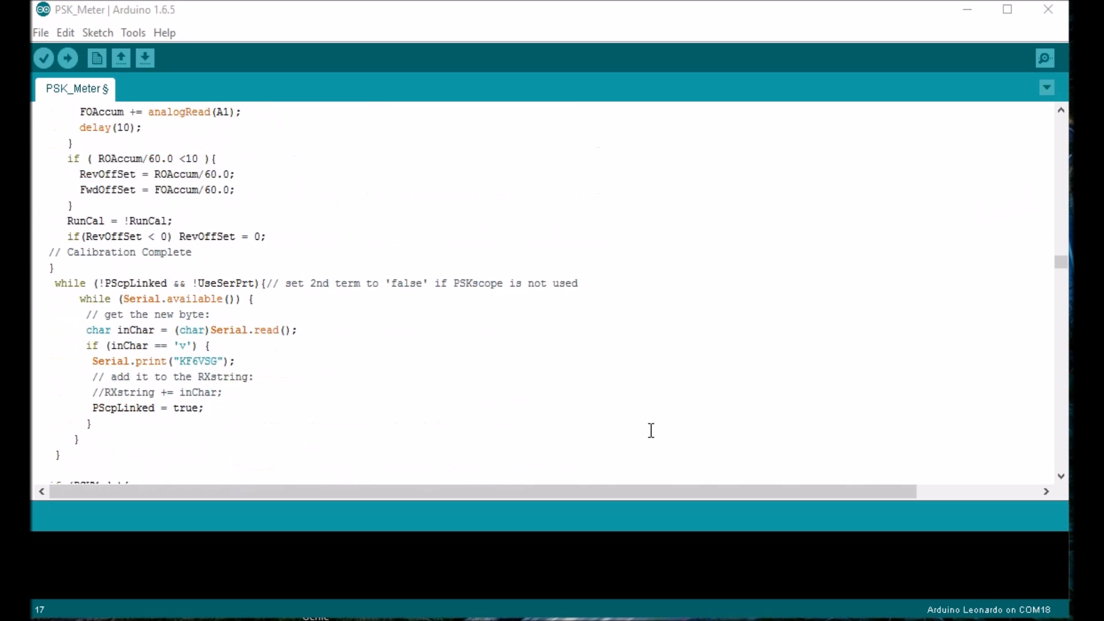
{"action": "scroll", "scroll_direction": "down", "scroll_amount": 3}
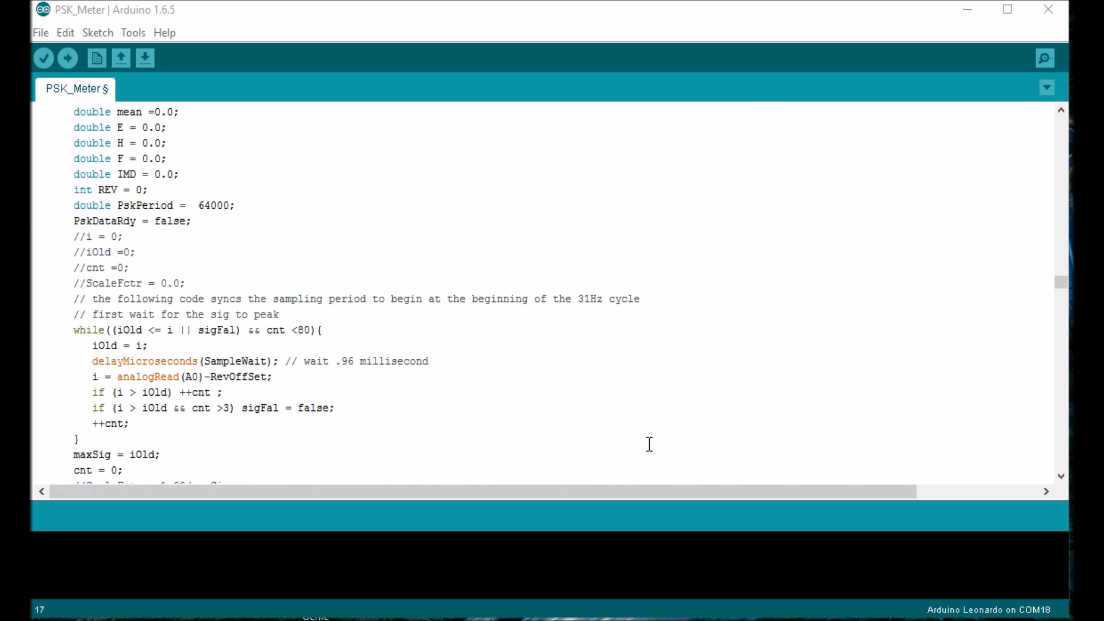
{"action": "scroll", "scroll_direction": "down", "scroll_amount": 3}
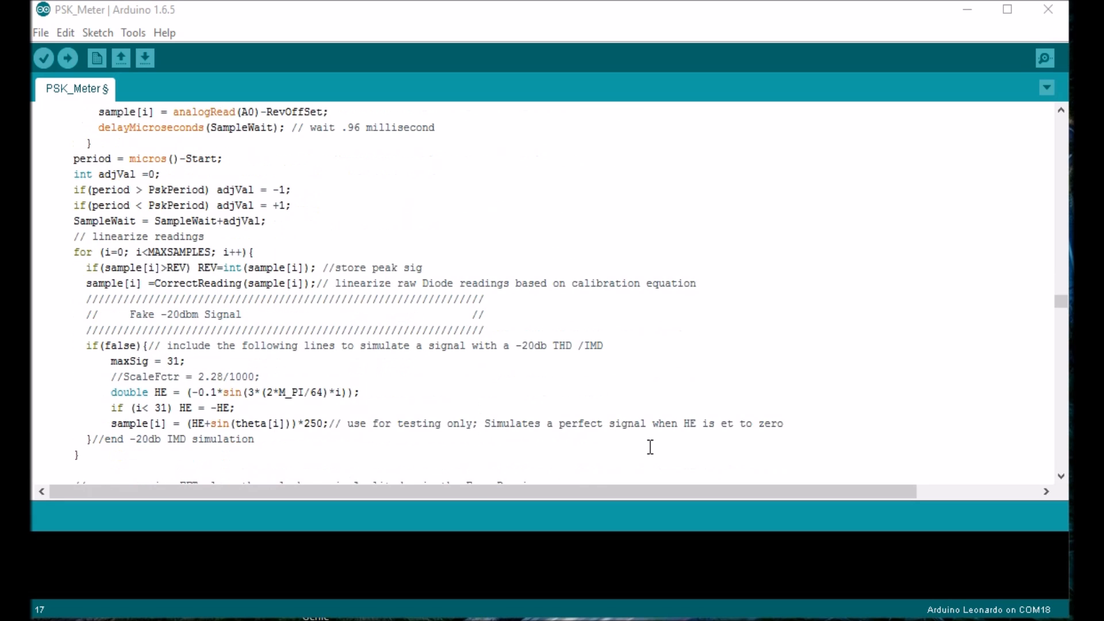
{"action": "scroll", "scroll_direction": "down", "scroll_amount": 3}
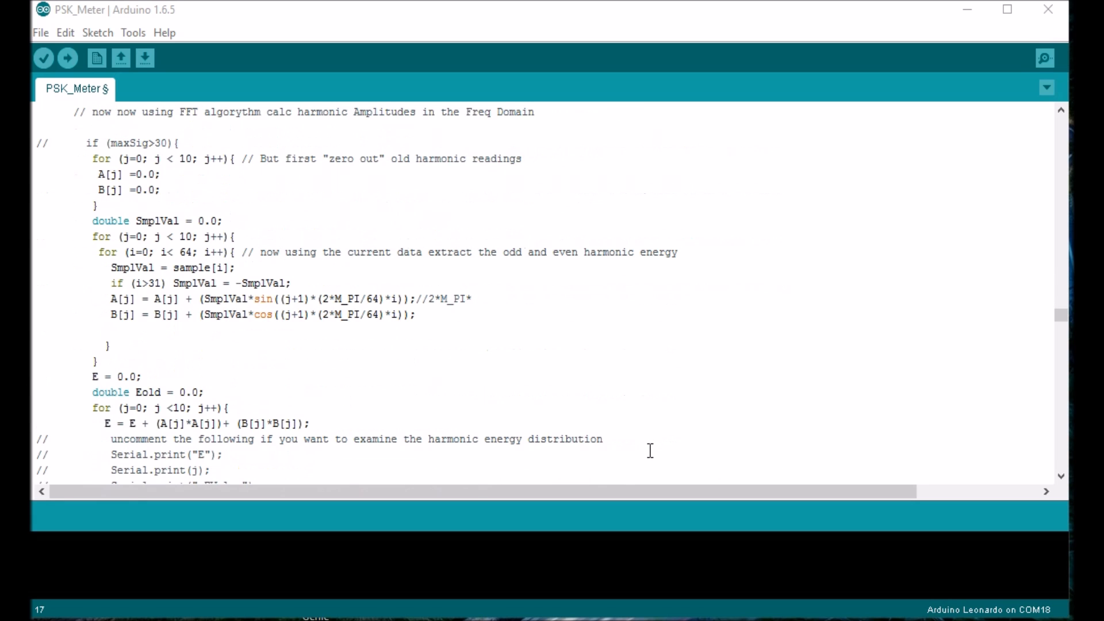
{"action": "scroll", "scroll_direction": "down", "scroll_amount": 3}
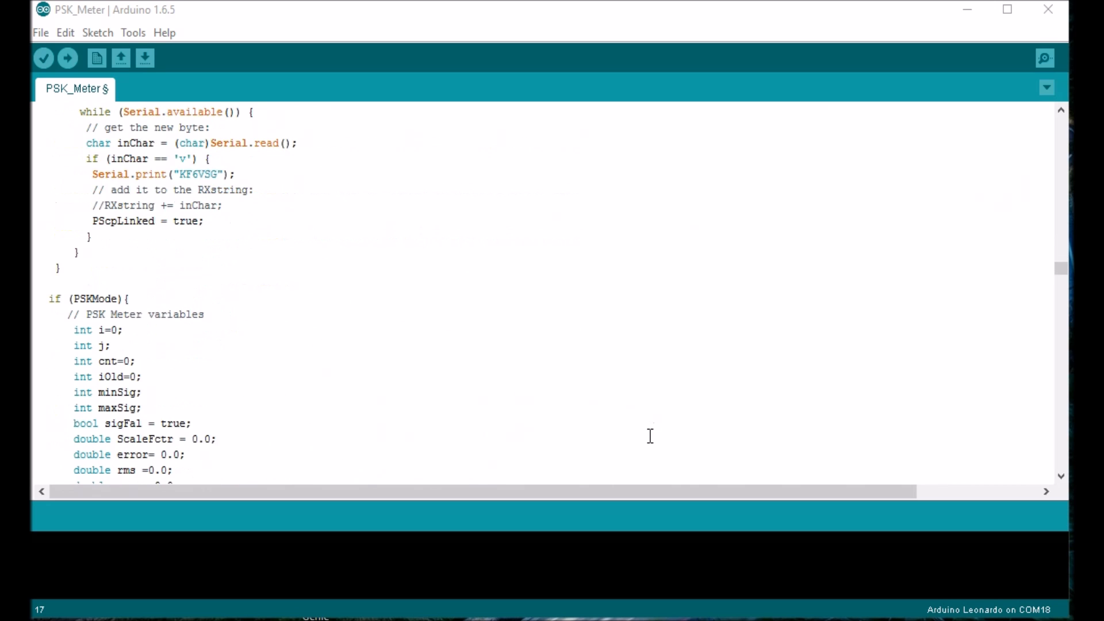
Step: Scroll down through the loop code to the end of the main loop and the CorrectReading and NuRow functions
{"action": "scroll", "scroll_direction": "down", "scroll_amount": 3}
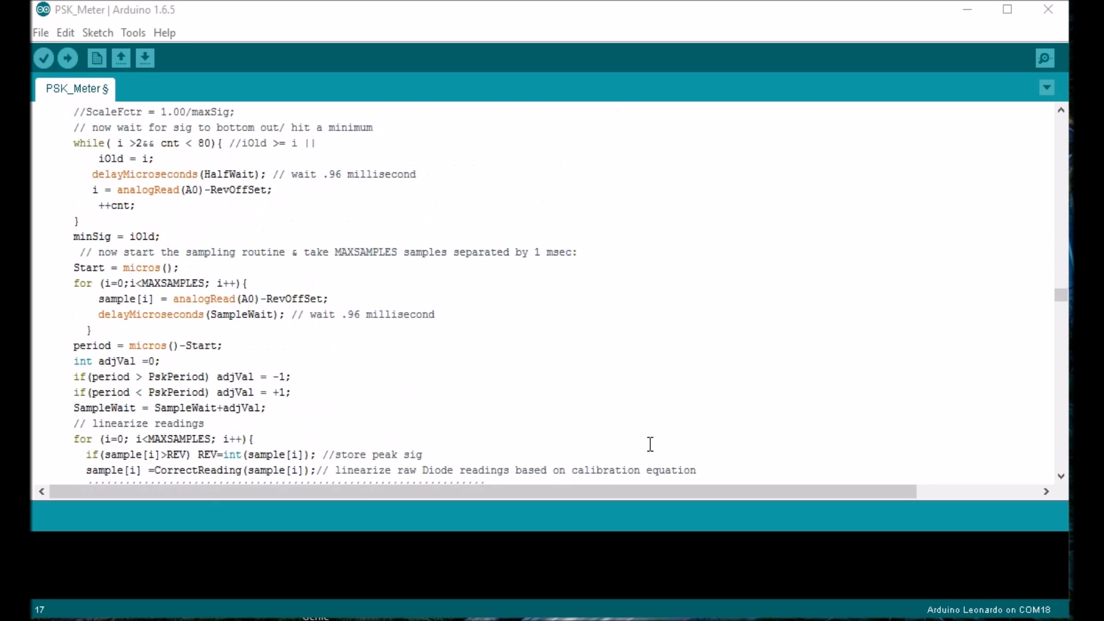
{"action": "scroll", "scroll_direction": "down", "scroll_amount": 3}
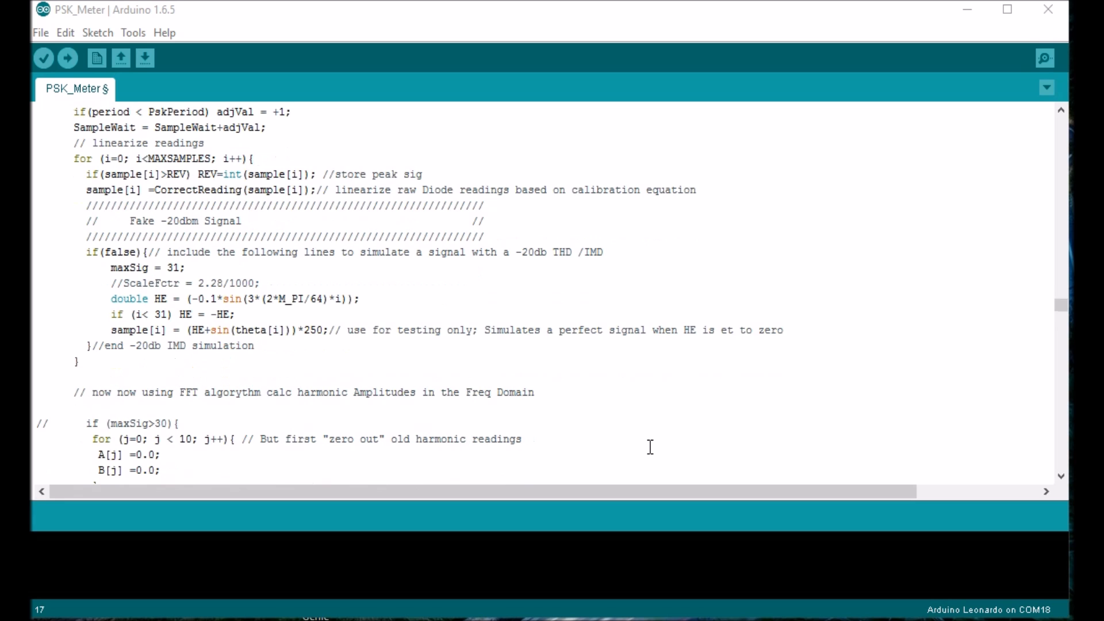
{"action": "scroll", "scroll_direction": "down", "scroll_amount": 3}
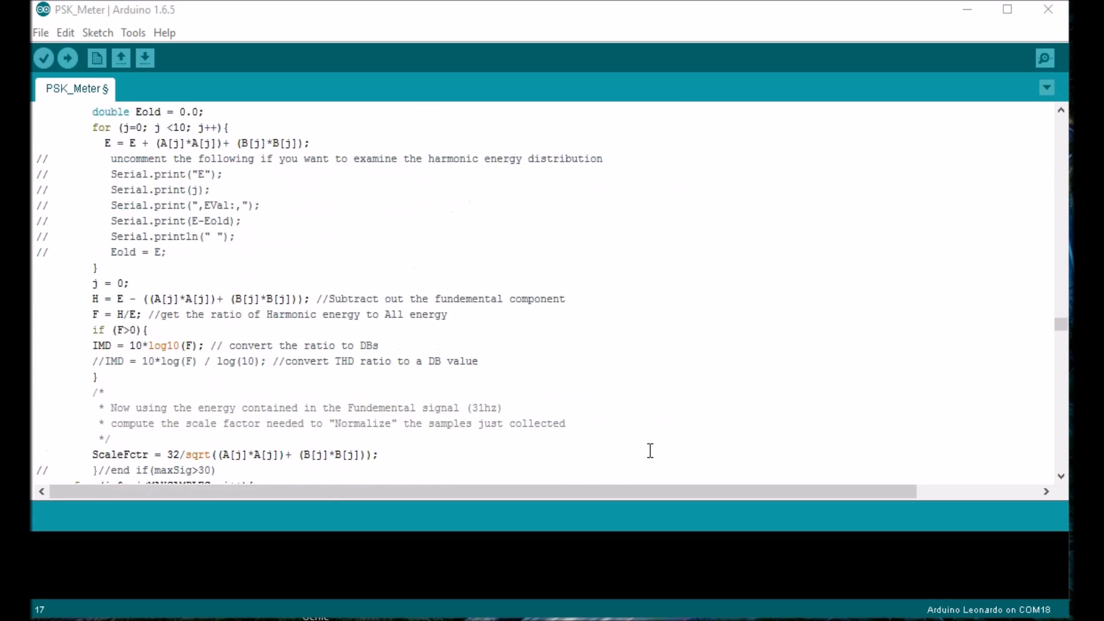
{"action": "scroll", "scroll_direction": "down", "scroll_amount": 3}
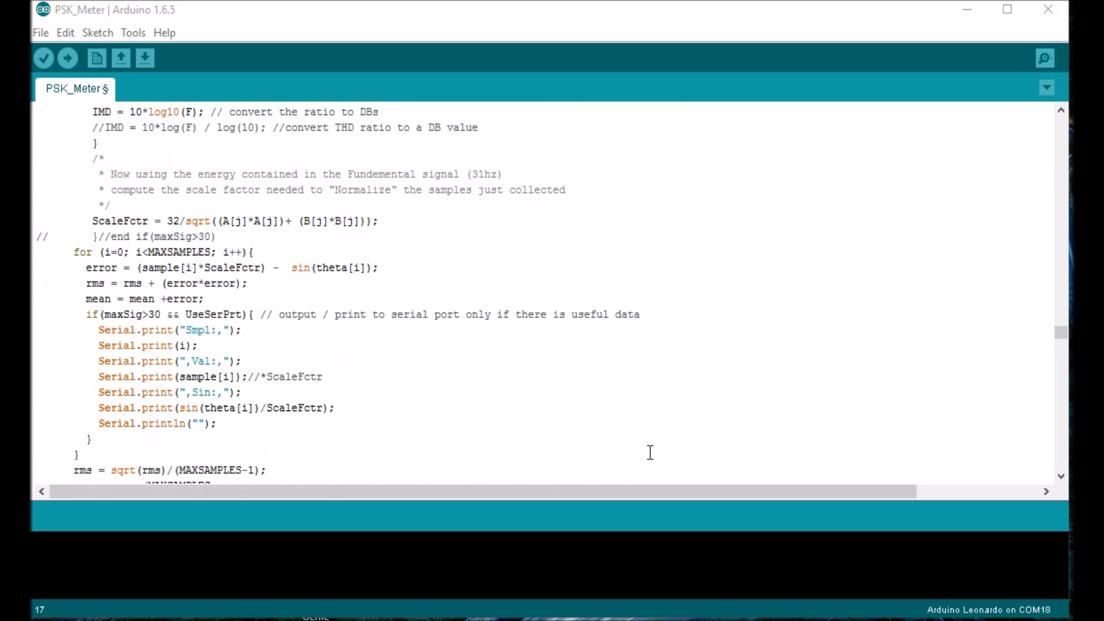
{"action": "scroll", "scroll_direction": "down", "scroll_amount": 3}
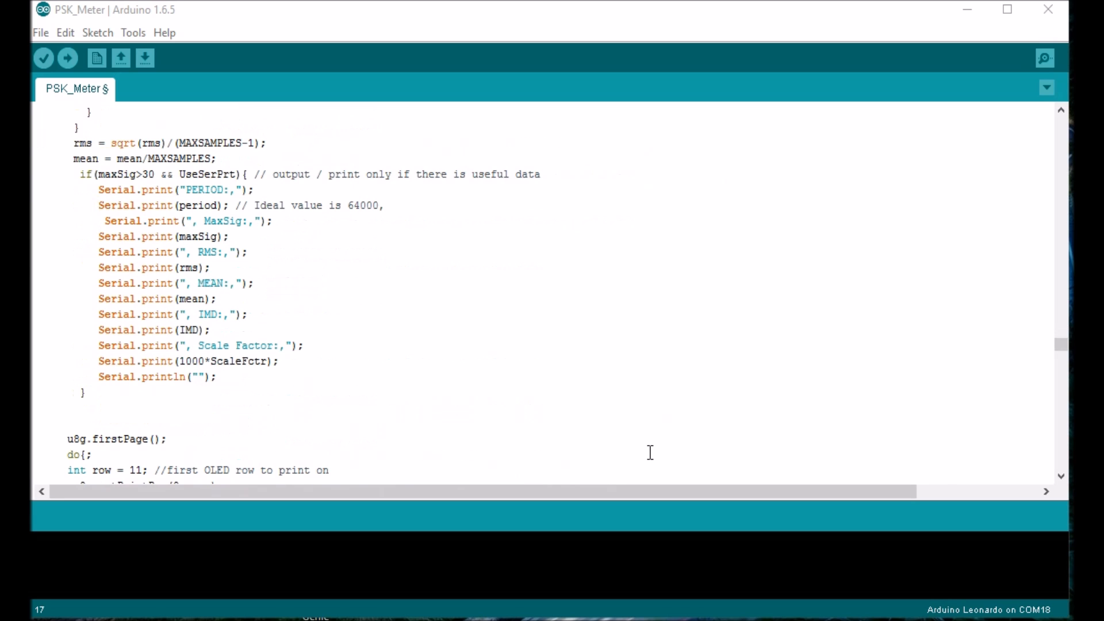
{"action": "scroll", "scroll_direction": "down", "scroll_amount": 3}
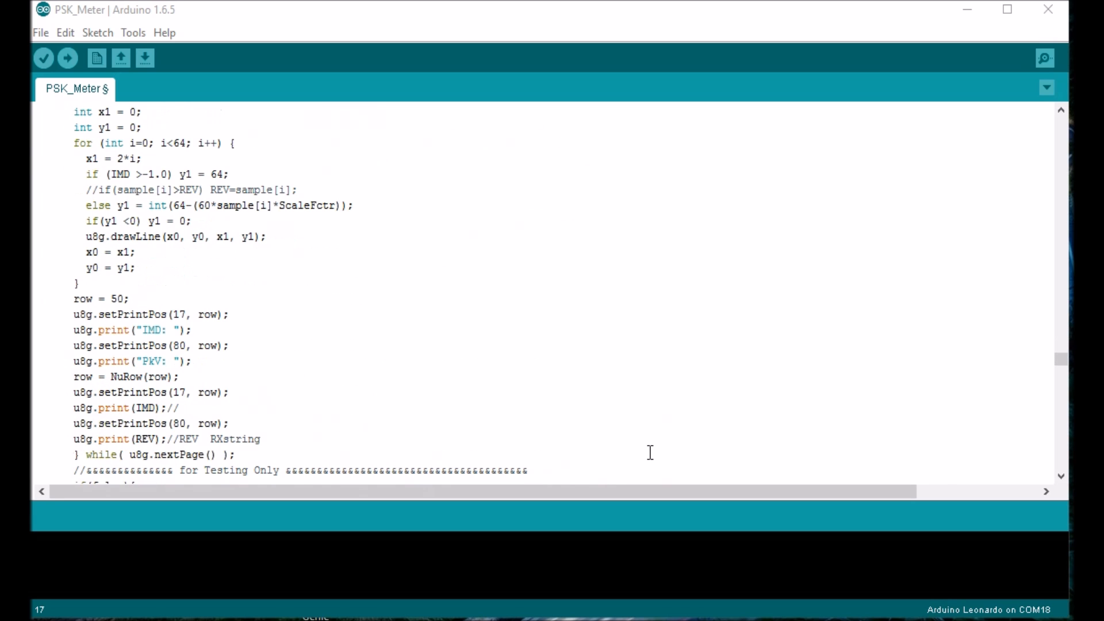
{"action": "scroll", "scroll_direction": "down", "scroll_amount": 3}
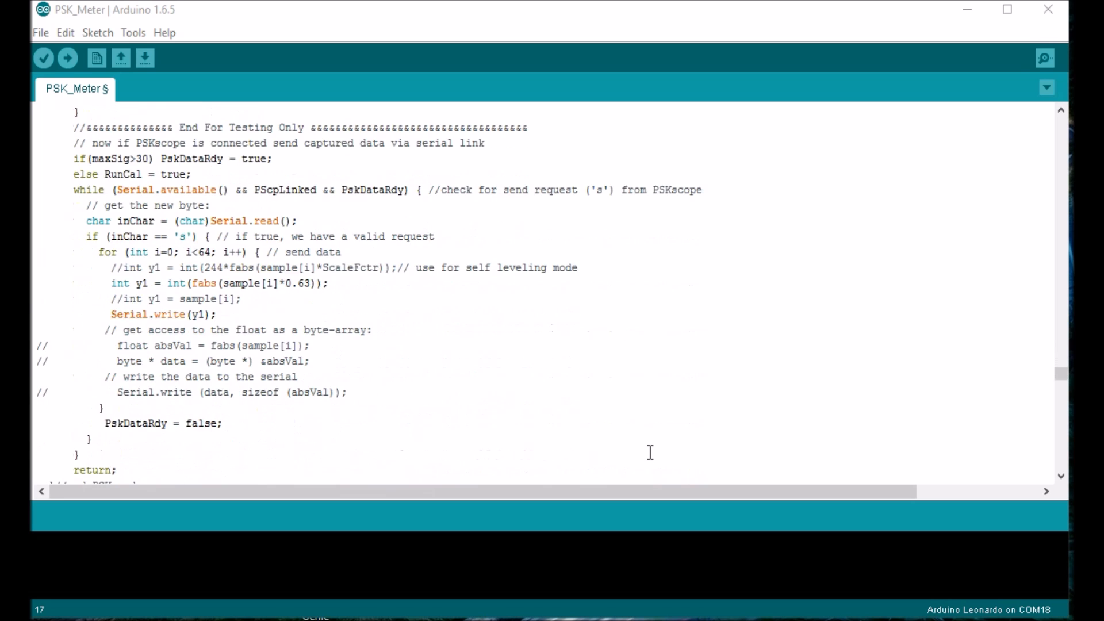
{"action": "scroll", "scroll_direction": "down", "scroll_amount": 3}
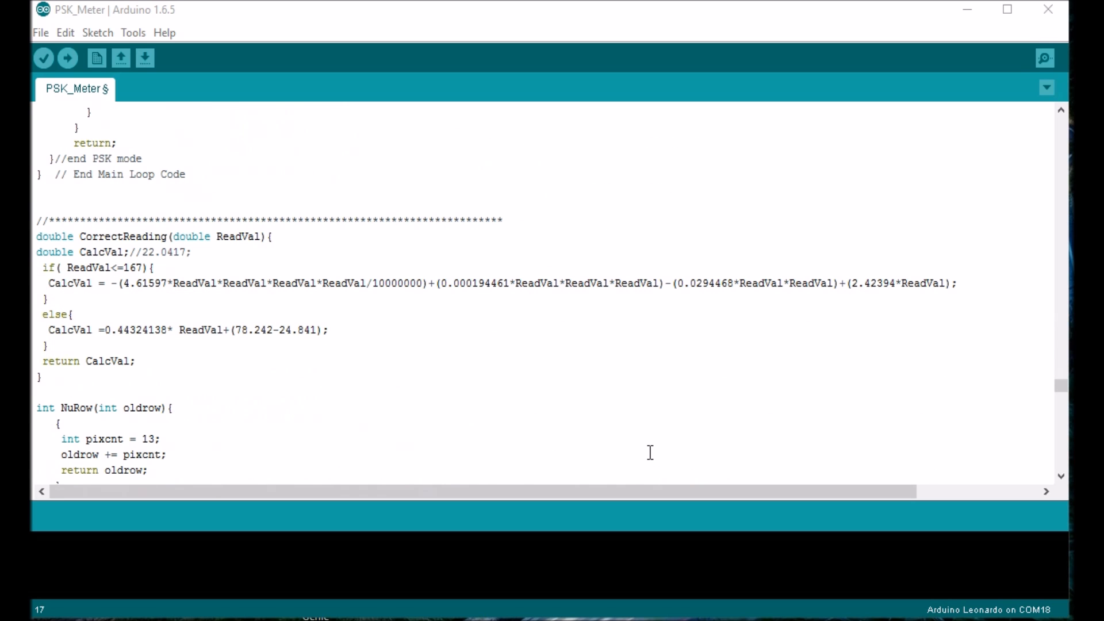
{"action": "mouse_move", "coordinate": [764, 560]}
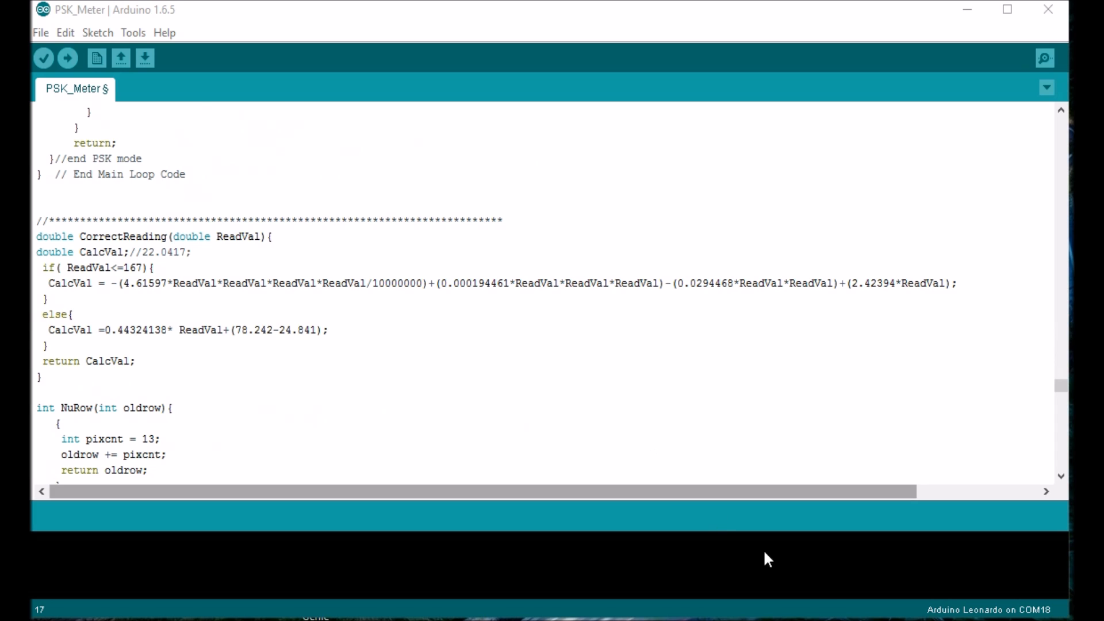
{"action": "mouse_move", "coordinate": [1020, 619]}
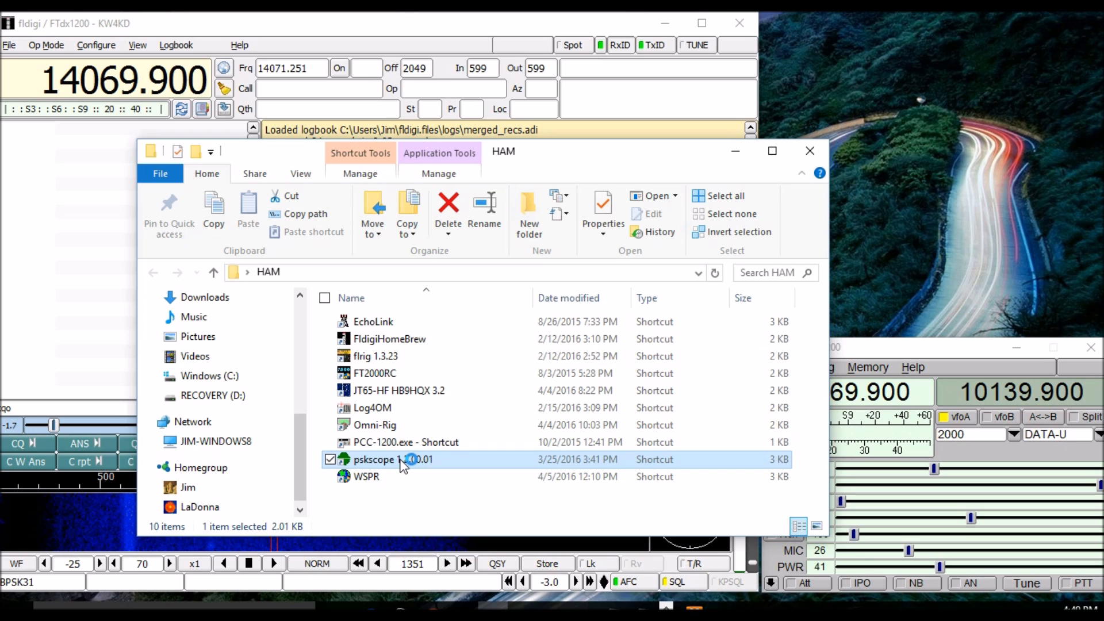
Step: Launch Psk Scope from the pskscope shortcut in the HAM folder
{"action": "double_click", "coordinate": [375, 460]}
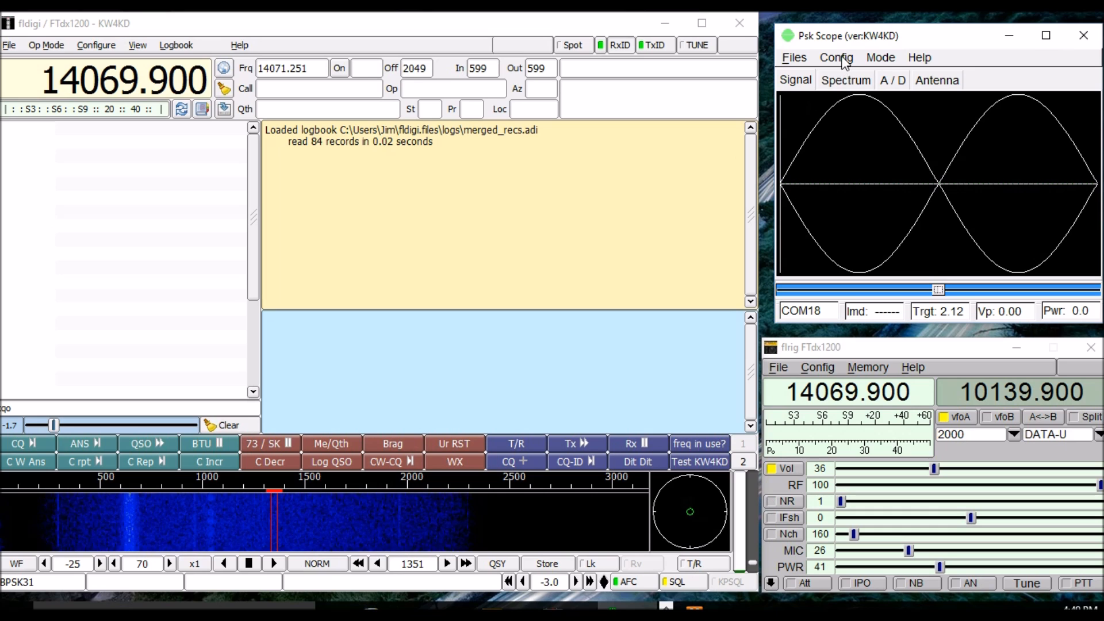
Step: Show the Band Settings table via Config > UsrParams, select the D80 band, and close it
{"action": "left_click", "coordinate": [837, 58]}
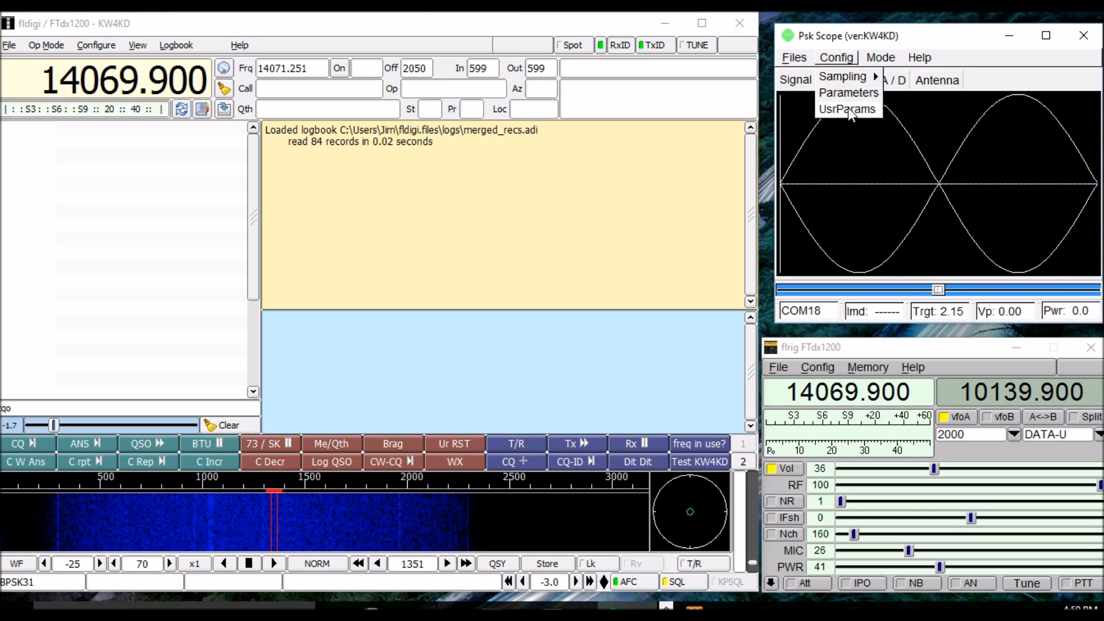
{"action": "left_click", "coordinate": [849, 92]}
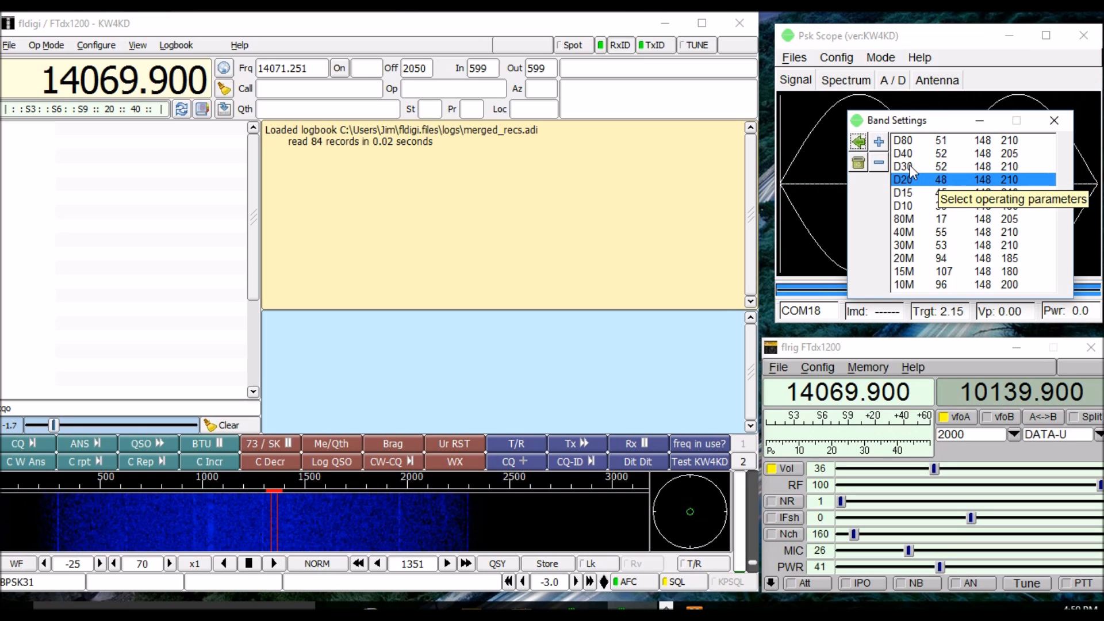
{"action": "left_click", "coordinate": [904, 140]}
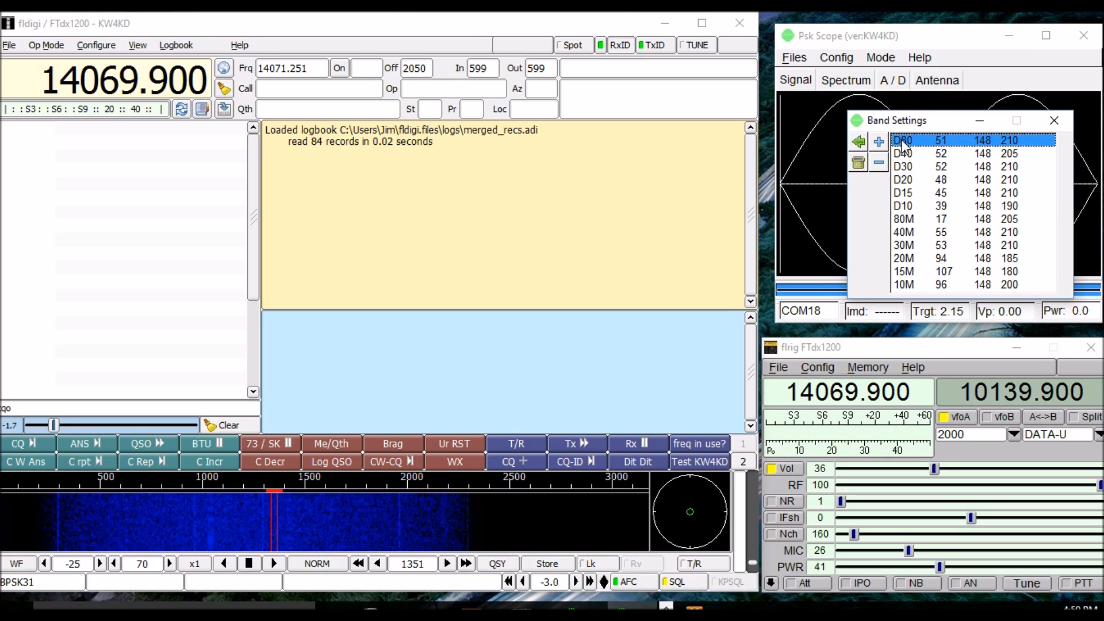
{"action": "left_click", "coordinate": [1051, 122]}
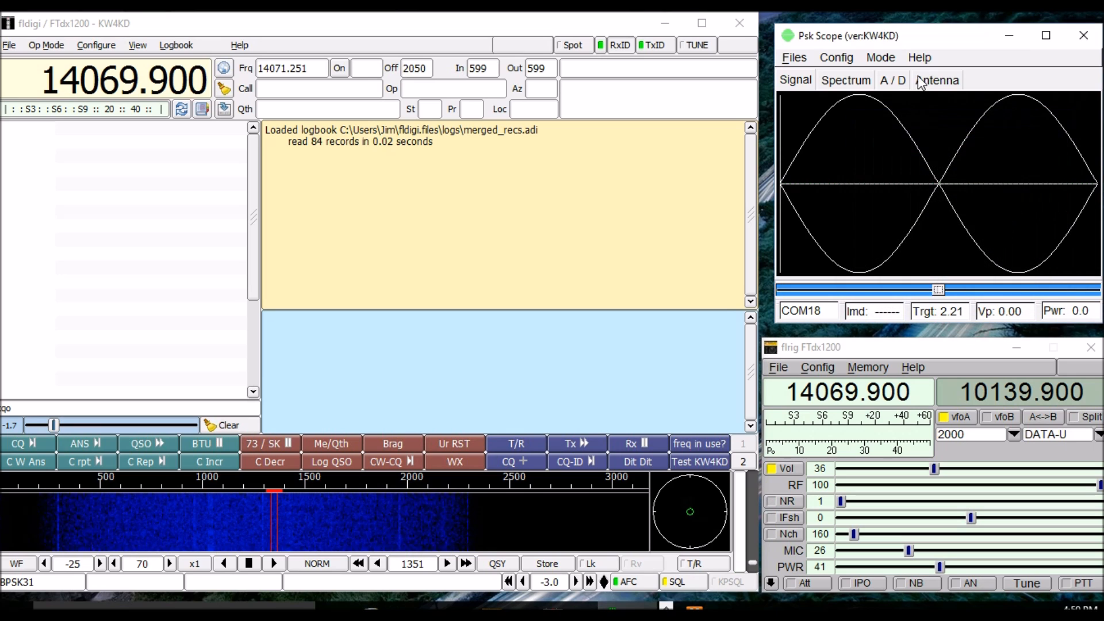
Step: Reopen and close the Band Settings table, then bring up the Config menu for the sampling choices
{"action": "left_click", "coordinate": [837, 57]}
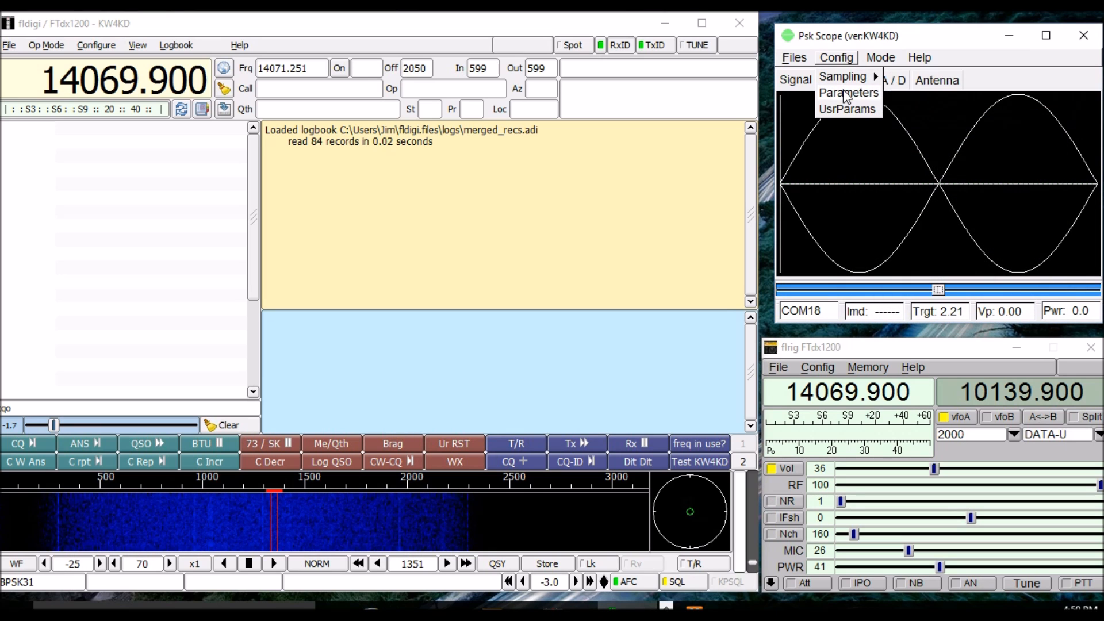
{"action": "left_click", "coordinate": [849, 92]}
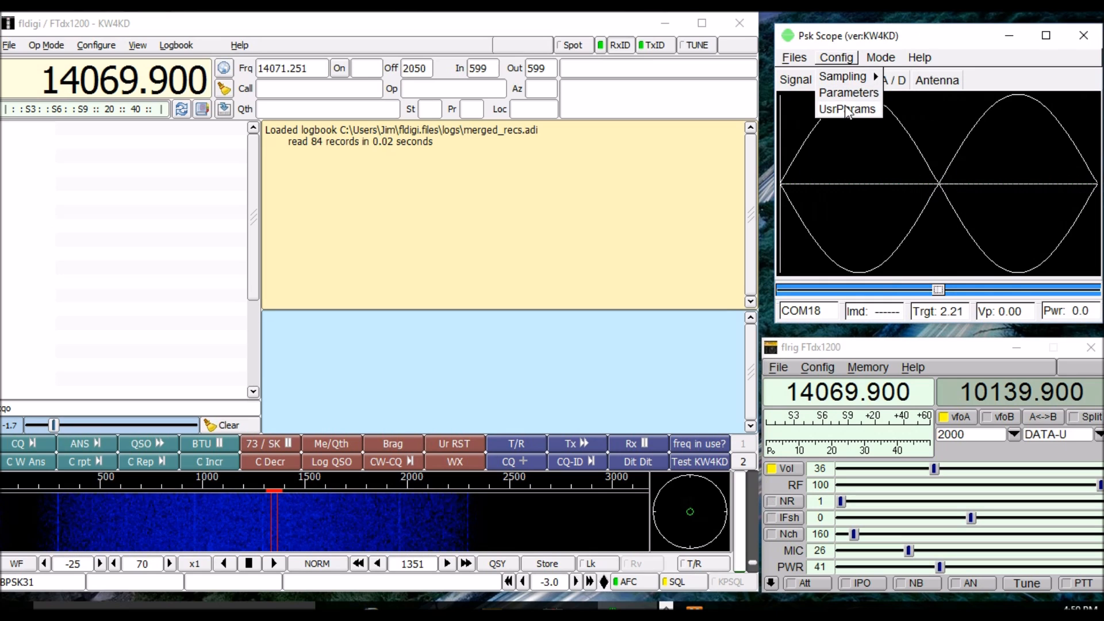
{"action": "left_click", "coordinate": [849, 92]}
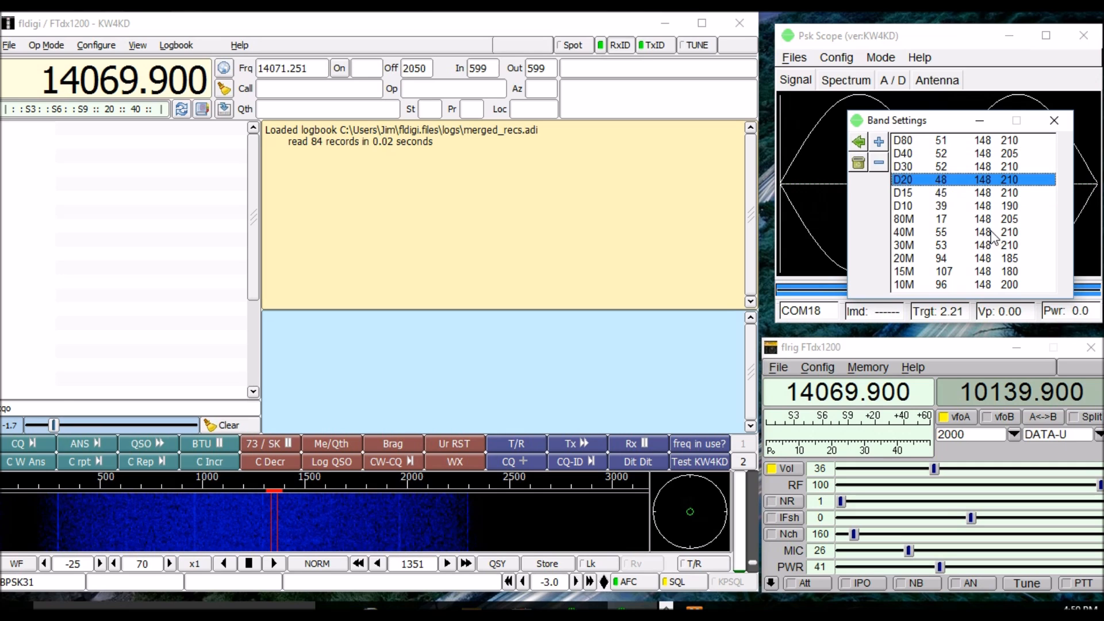
{"action": "left_click", "coordinate": [1054, 122]}
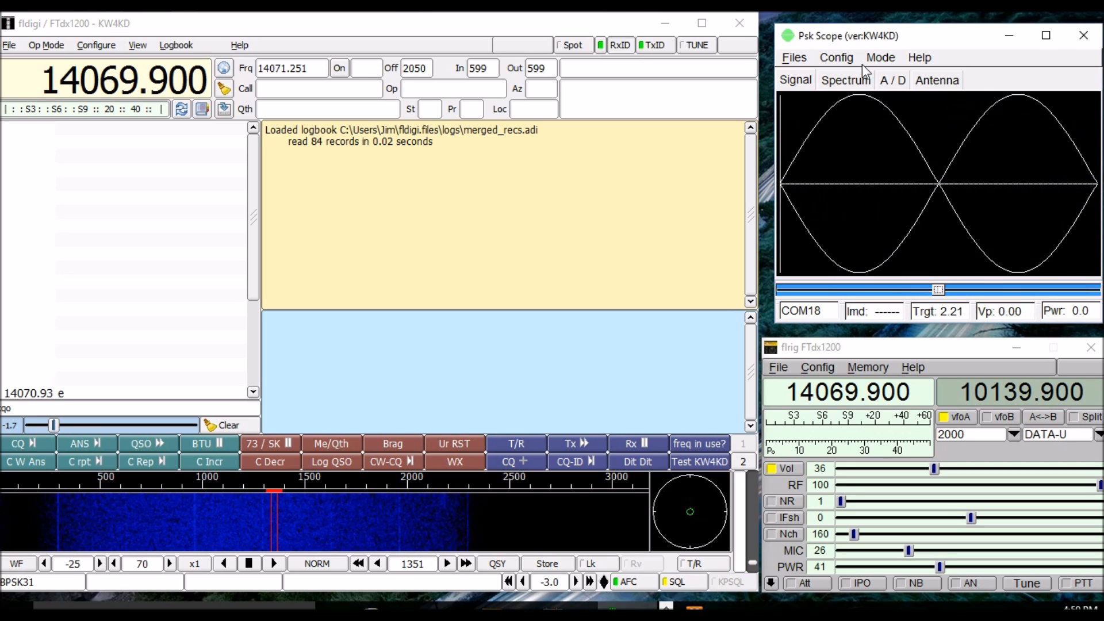
{"action": "left_click", "coordinate": [837, 58]}
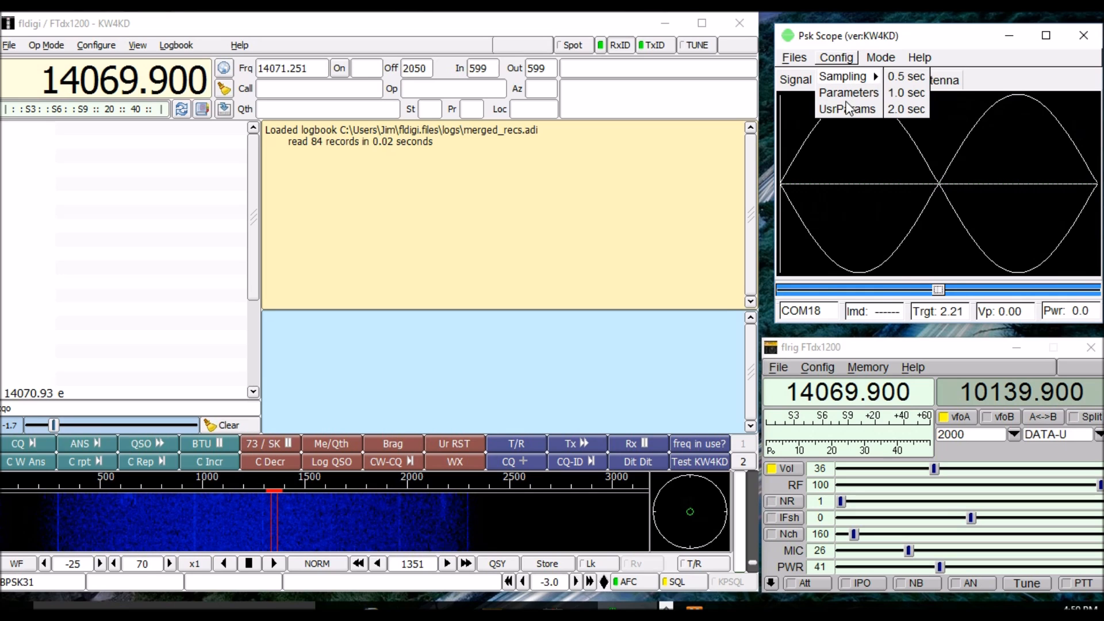
Step: Show the Psk Scope Configuration parameters dialog and accept it with OK
{"action": "left_click", "coordinate": [849, 92]}
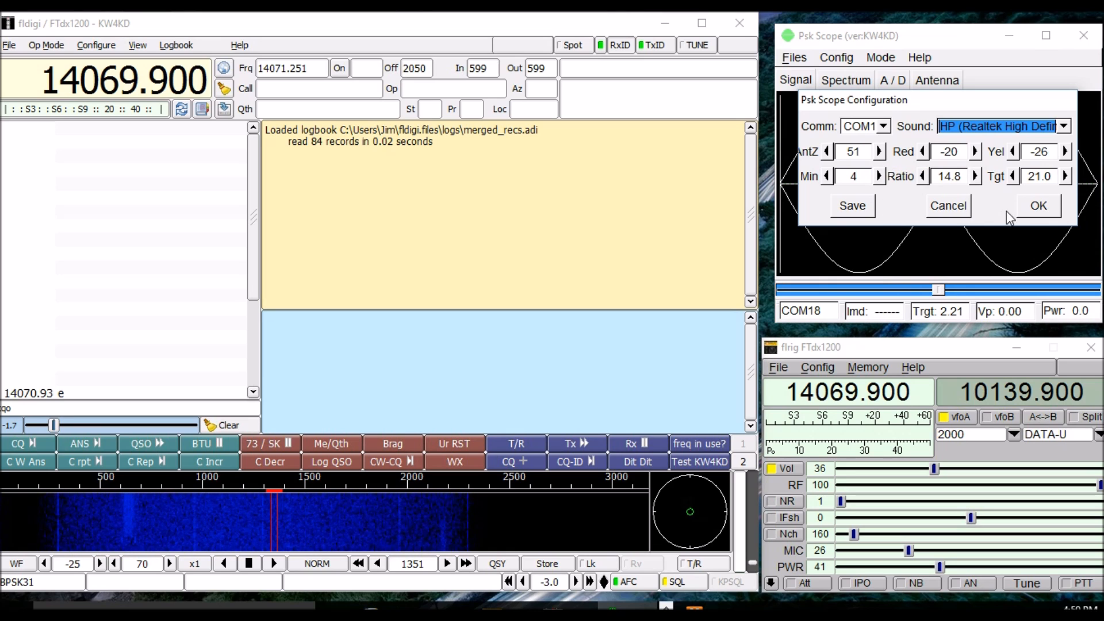
{"action": "left_click", "coordinate": [1037, 206]}
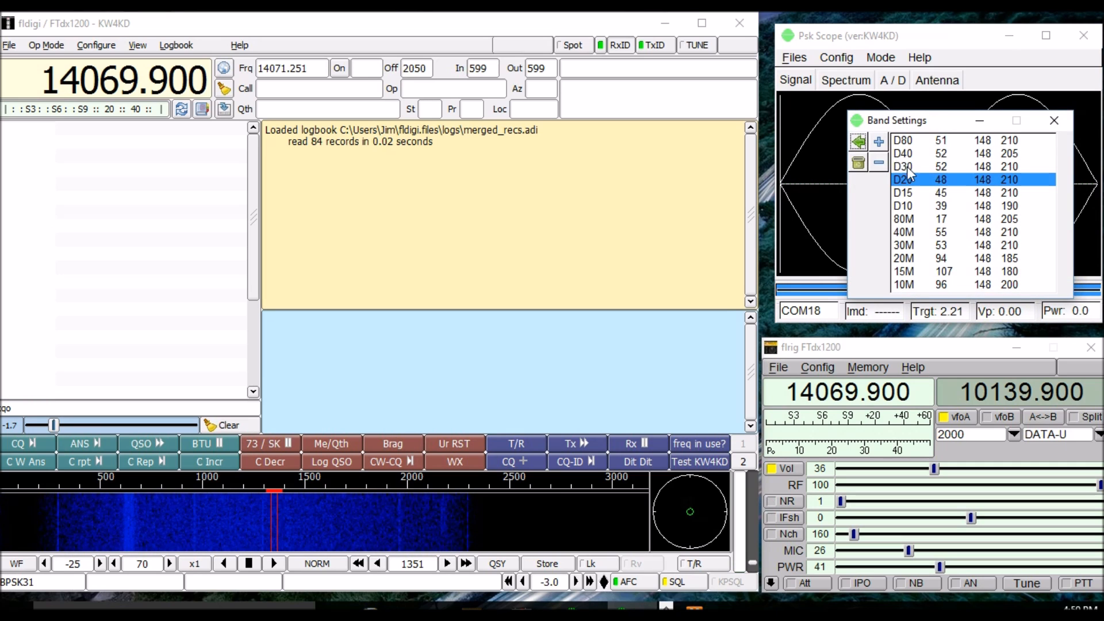
{"action": "mouse_move", "coordinate": [912, 175]}
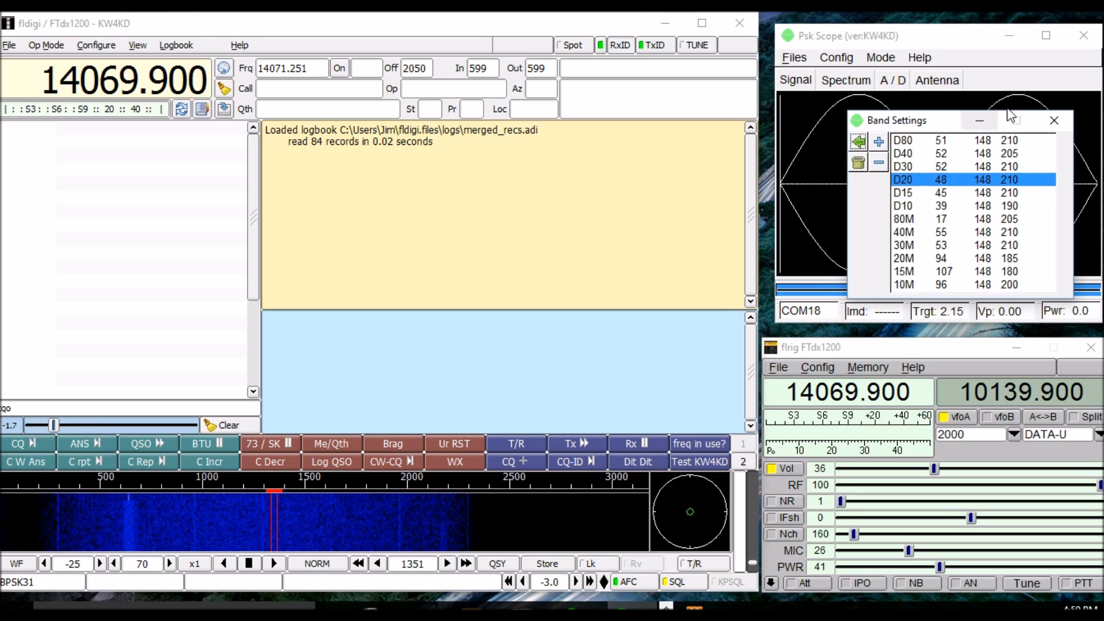
Step: Close the Band Settings window, then open and dismiss the Config menu over the signal trace
{"action": "left_click", "coordinate": [1052, 122]}
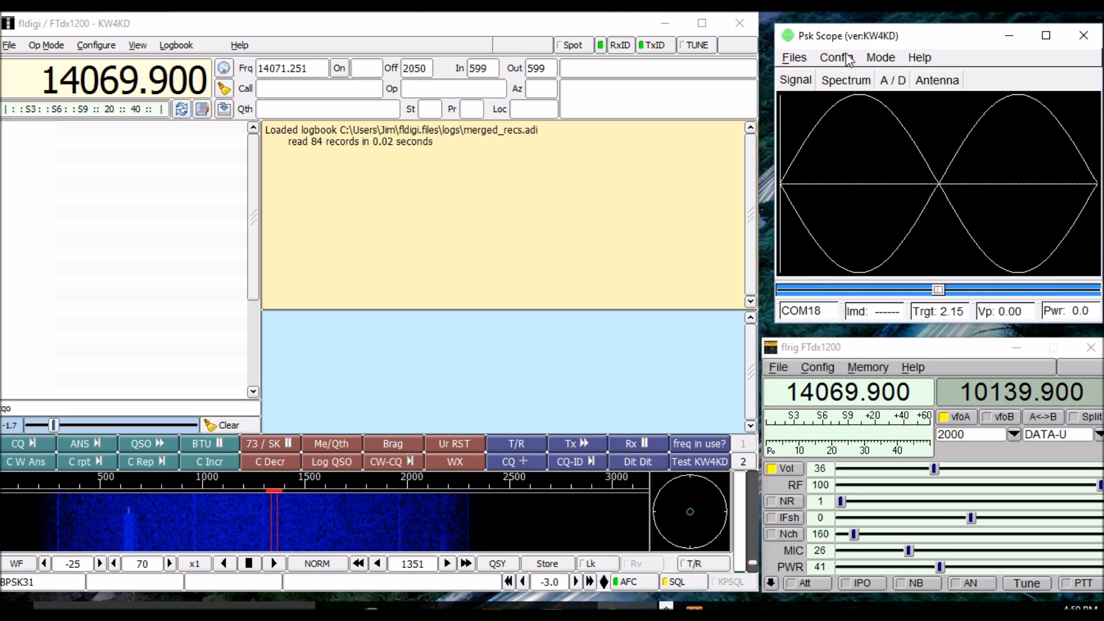
{"action": "left_click", "coordinate": [836, 58]}
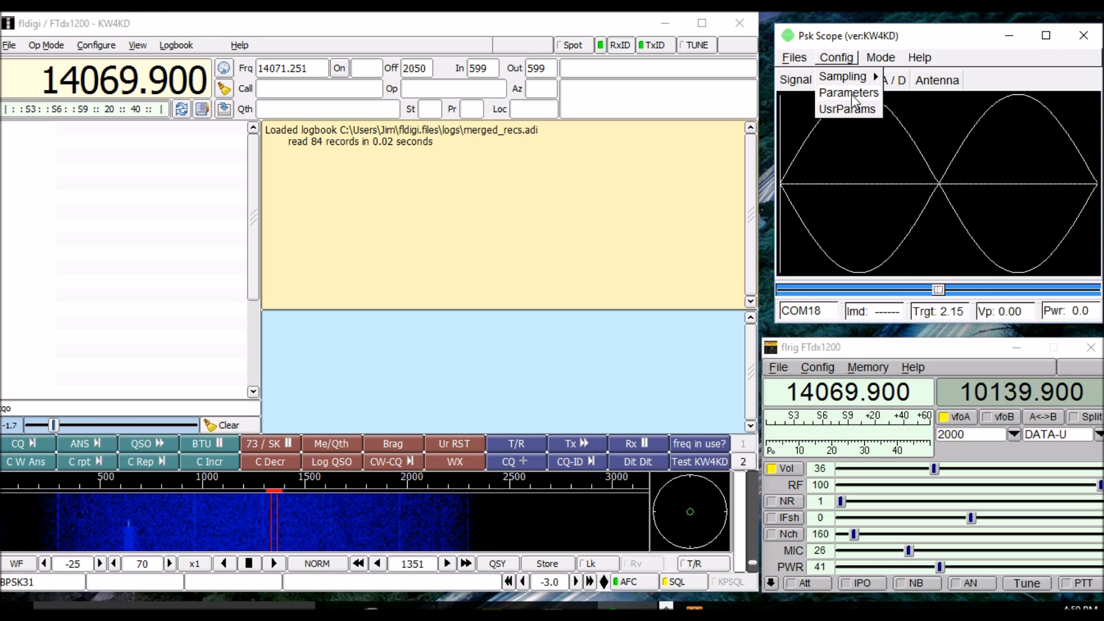
{"action": "left_click", "coordinate": [849, 92]}
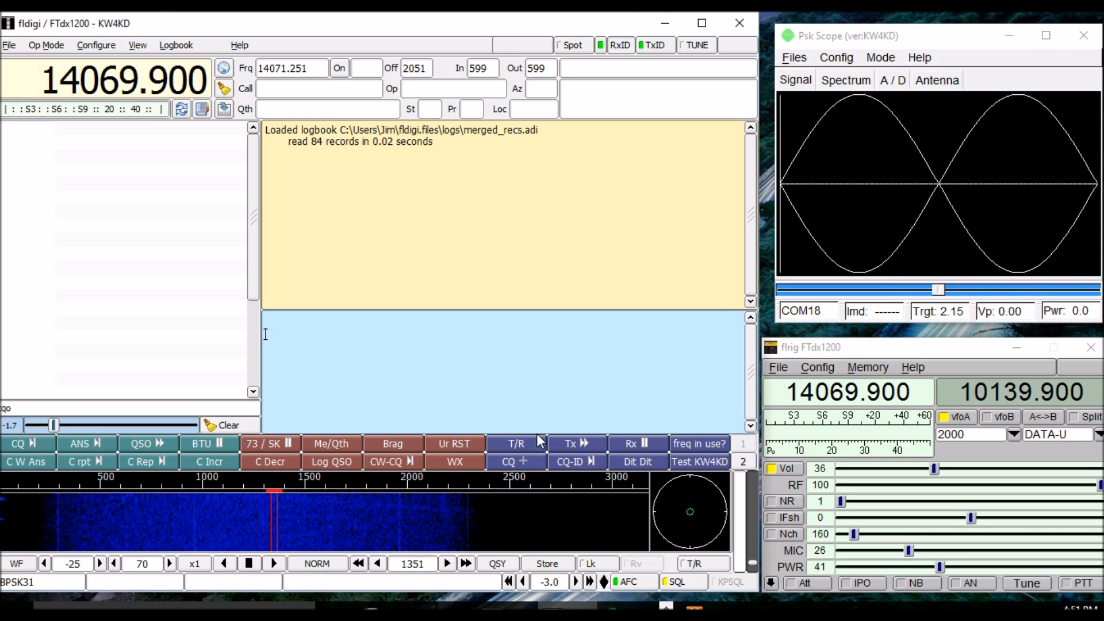
{"action": "left_click", "coordinate": [516, 444]}
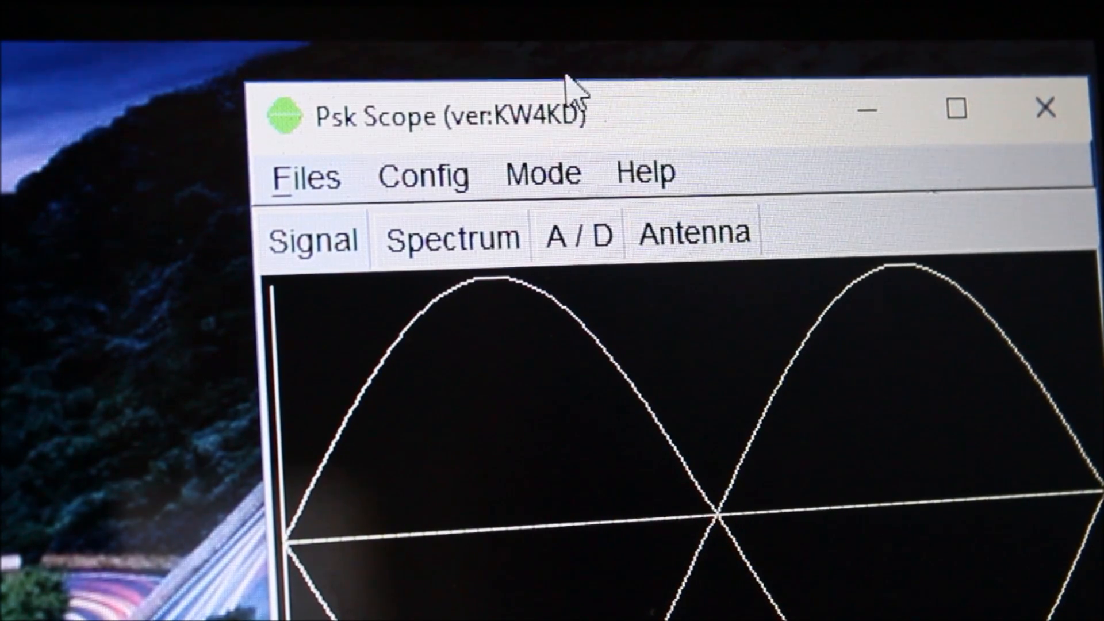
Step: Browse the Config menu entries in the repositioned Psk Scope window
{"action": "left_click", "coordinate": [428, 175]}
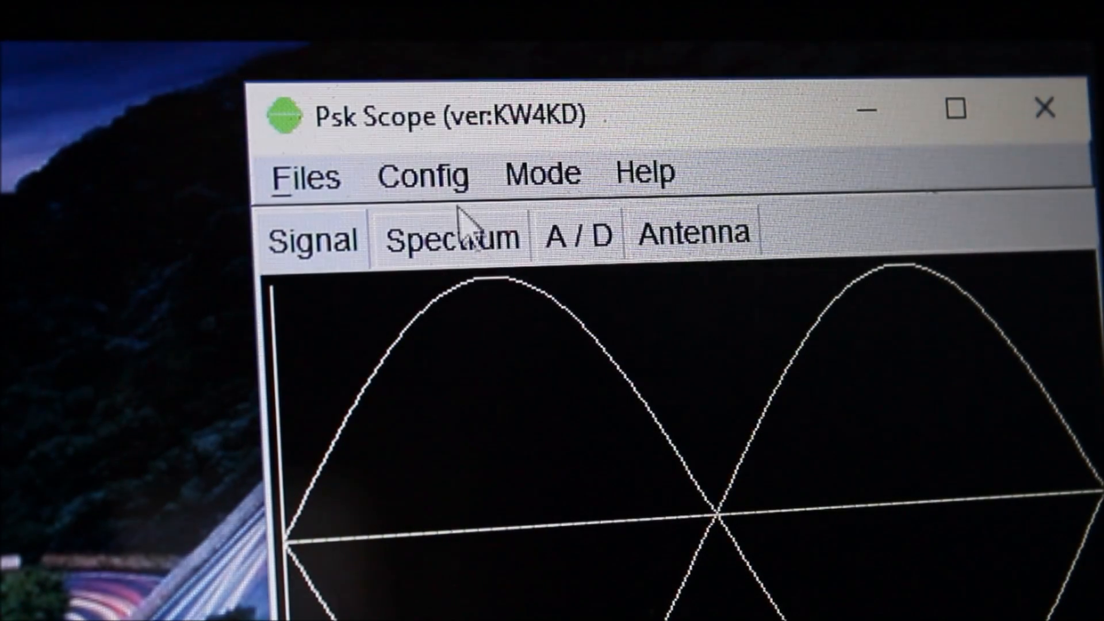
{"action": "left_click", "coordinate": [423, 174]}
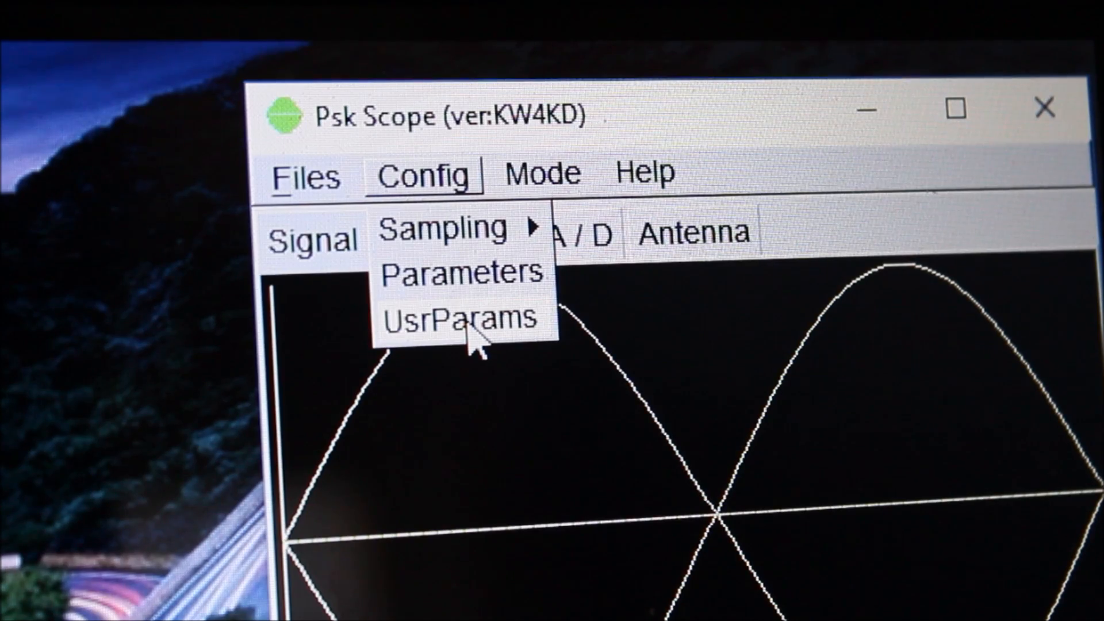
{"action": "left_click", "coordinate": [458, 320]}
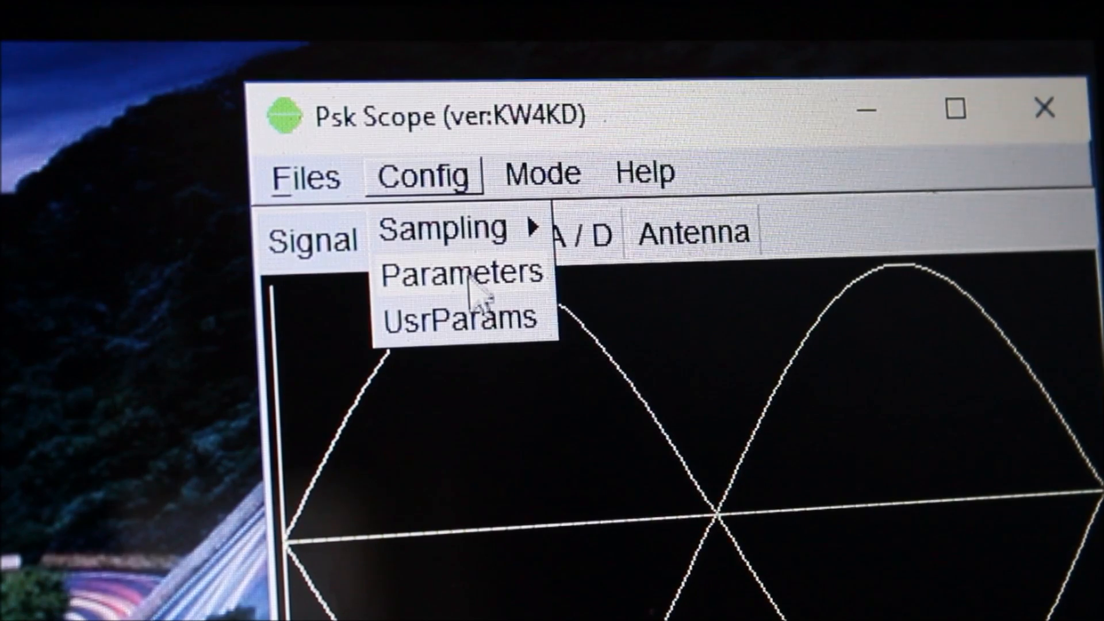
{"action": "left_click", "coordinate": [460, 274]}
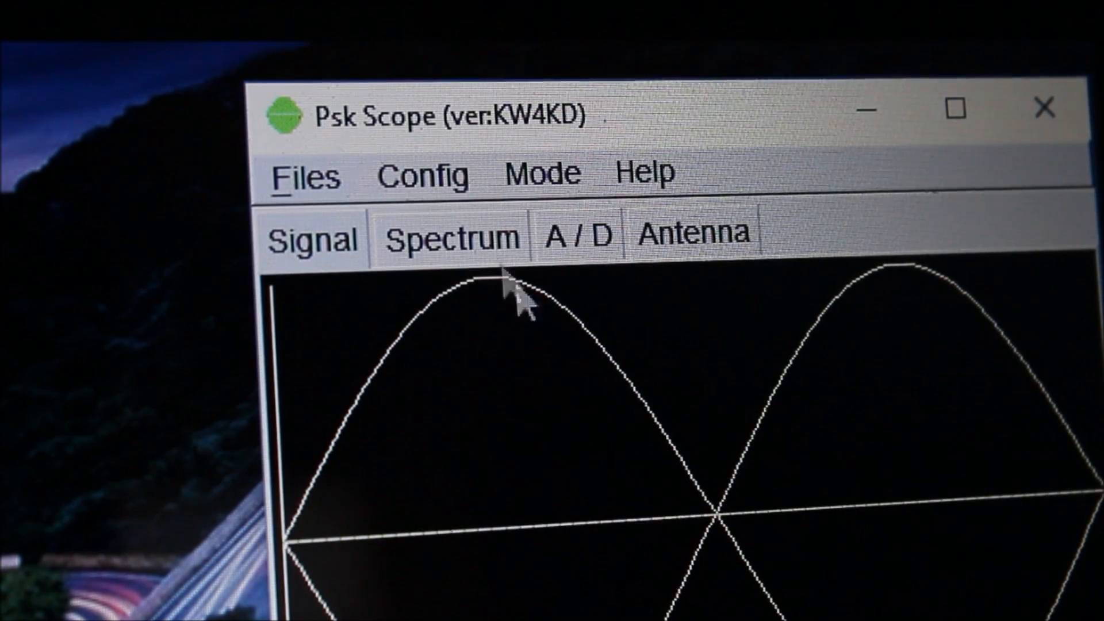
Step: Show the Band Settings table via Config > UsrParams with D30 highlighted
{"action": "left_click", "coordinate": [422, 175]}
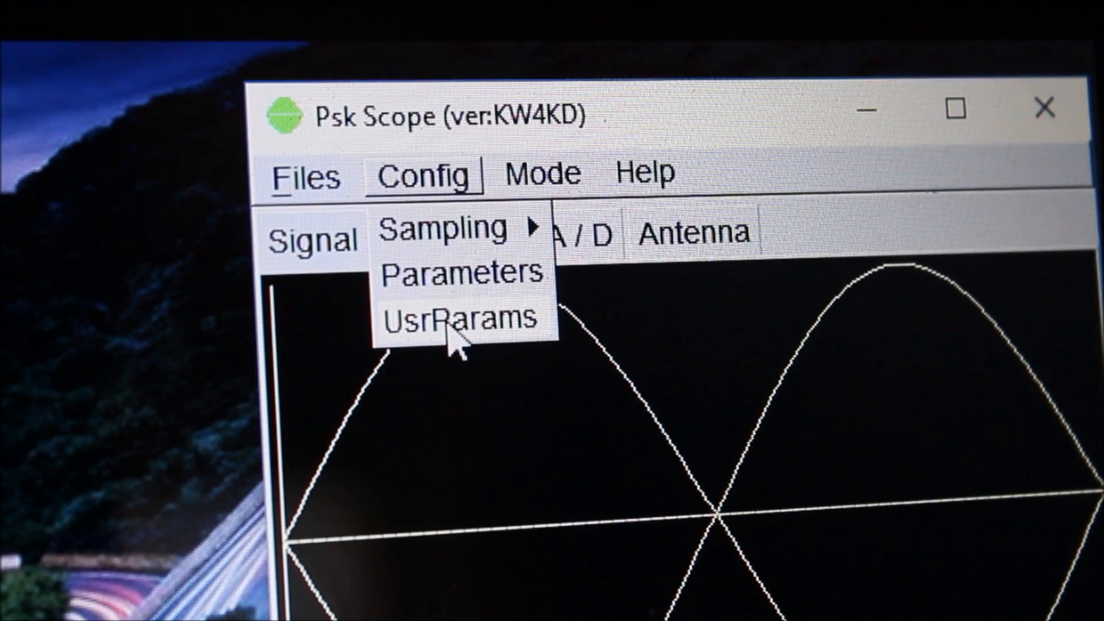
{"action": "left_click", "coordinate": [458, 319]}
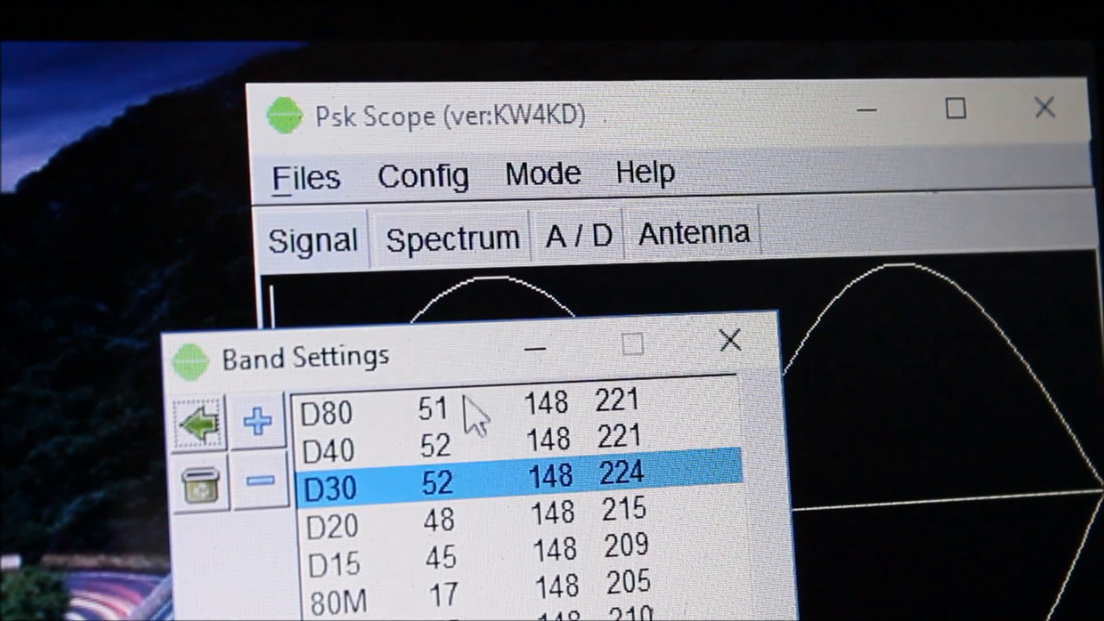